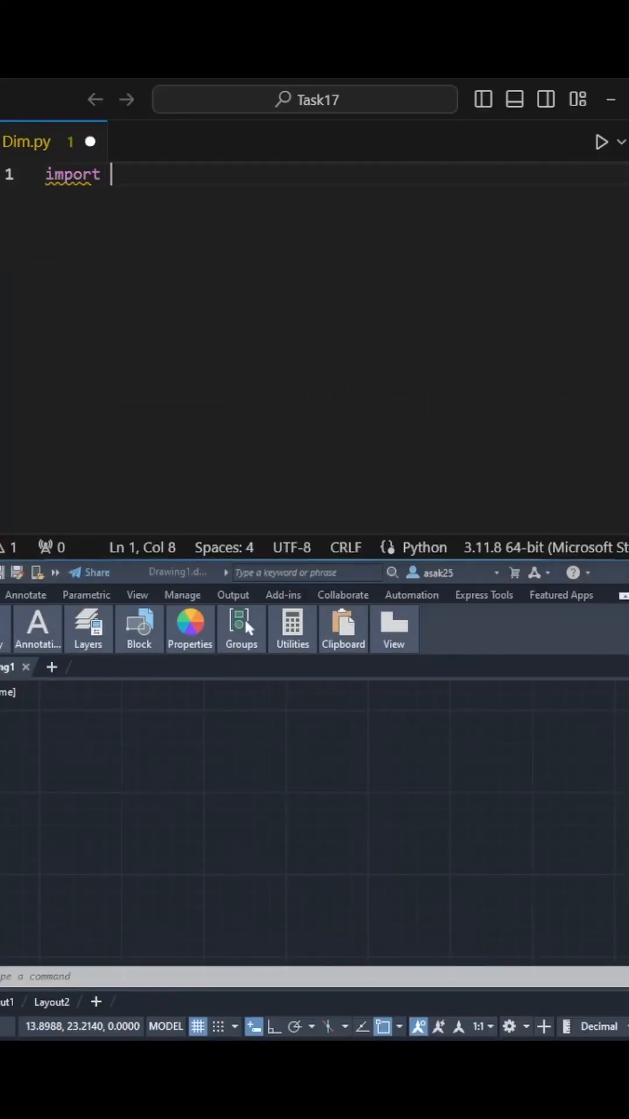
- Write the ezdxf setup with ezdxf.new("R2010", setup) and add_linear_dim base=(3,2), p1=(0,0), p2=(3,0)
{"action": "type", "text": "ezdxf"}
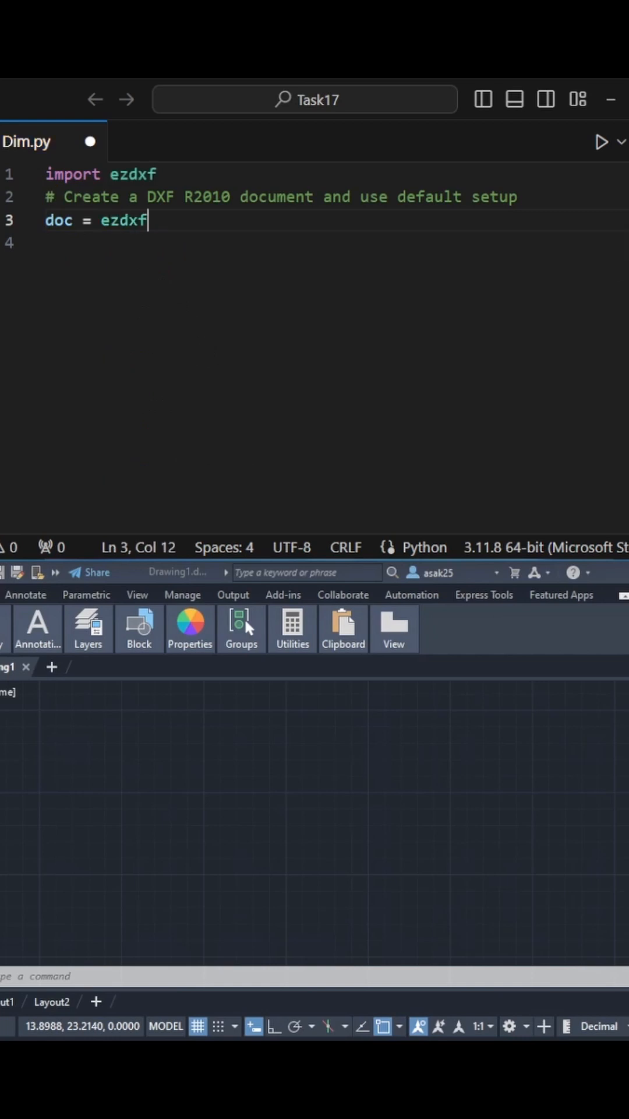
{"action": "type", "text": ".new(\"R2010\", setup)"}
{"action": "type", "text": "dim ="}
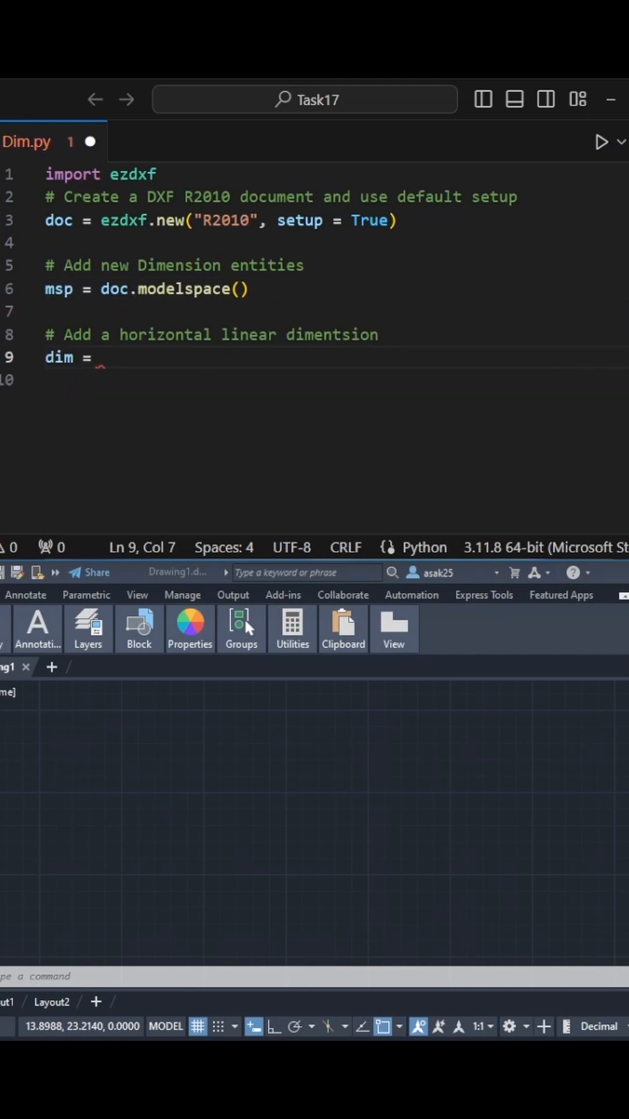
{"action": "type", "text": "msp.add_linear_dim( base=(3,2), )"}
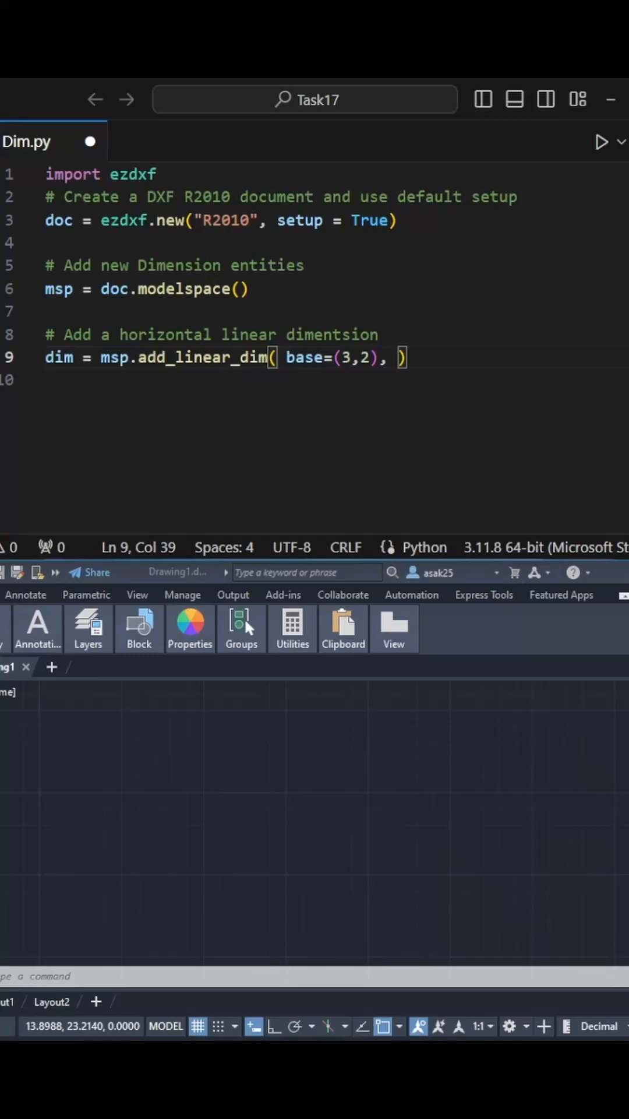
{"action": "type", "text": "p1=(0,0), p2=(3,0)"}
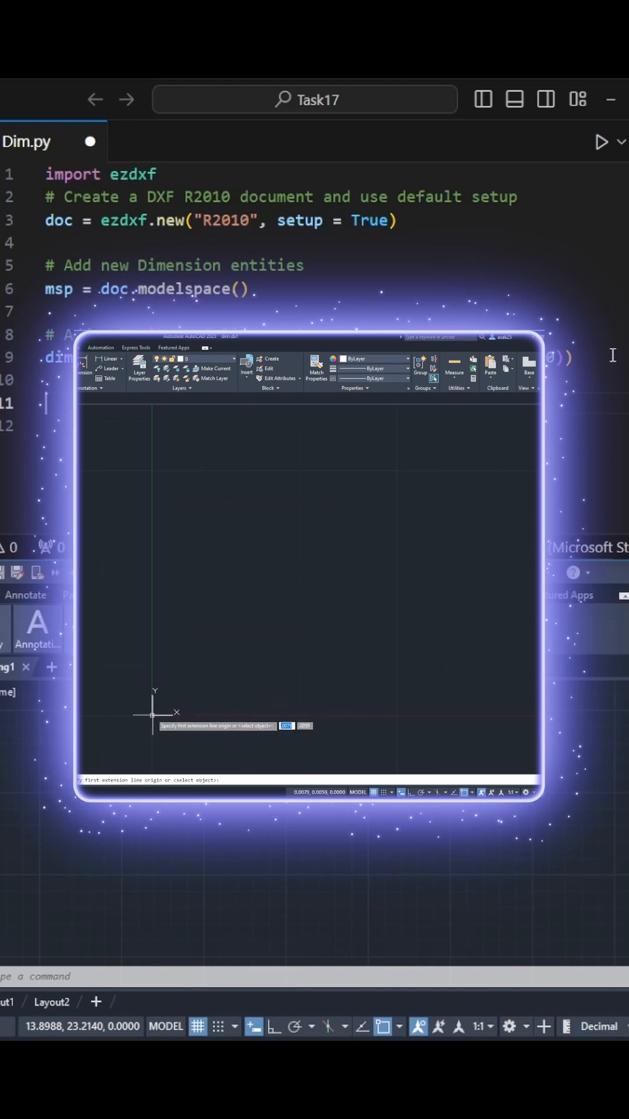
- Add the doc.saveas line to write the drawing out as dim.dxf
{"action": "left_click", "coordinate": [446, 506]}
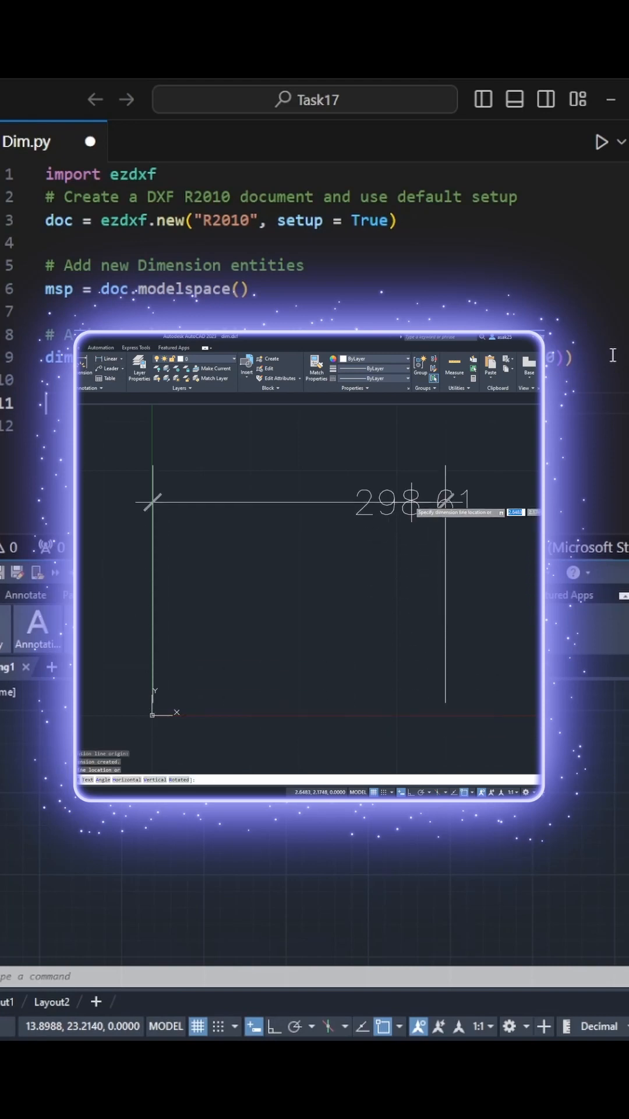
{"action": "type", "text": "doc.saveas(\"dim.dxf"}
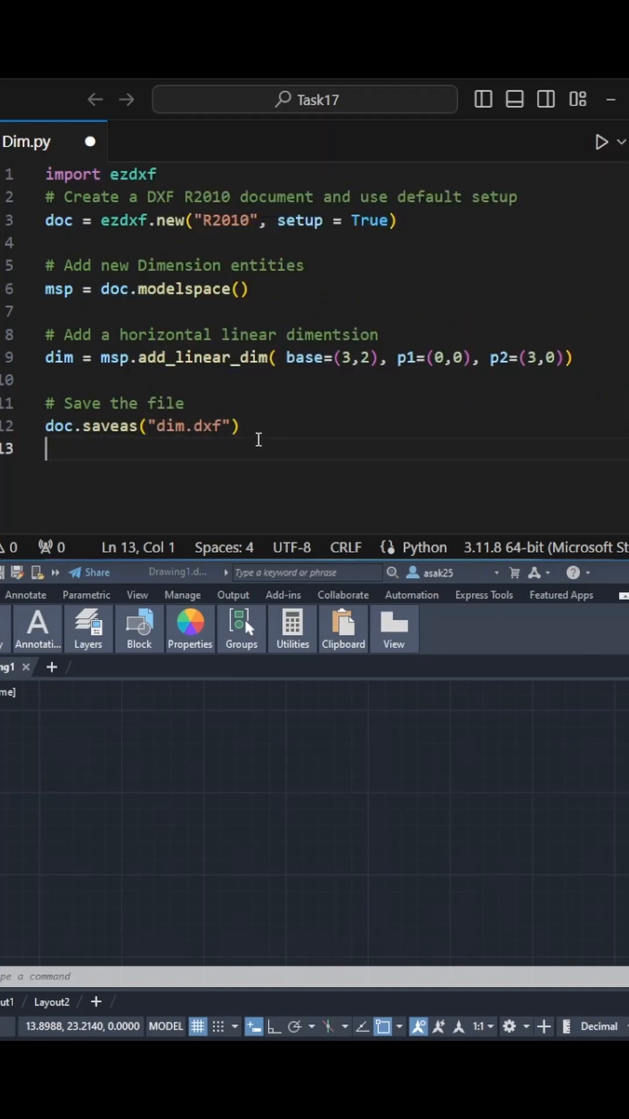
{"action": "mouse_move", "coordinate": [602, 142]}
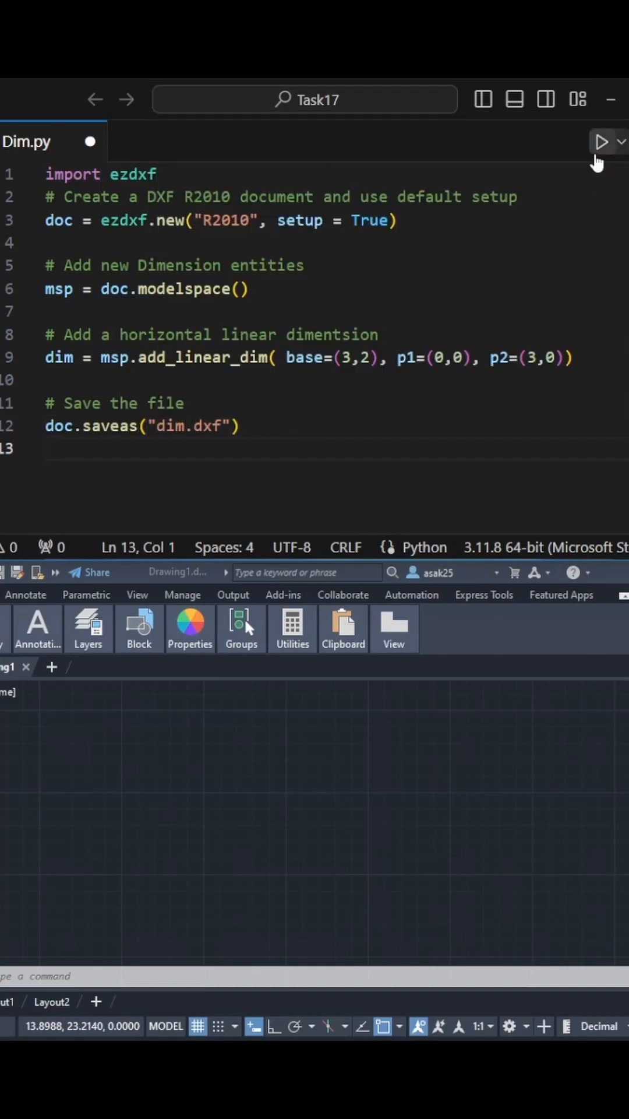
- Run the script, then make the dimension rotated with angle=-30 and save to dim2.dxf
{"action": "left_click", "coordinate": [602, 141]}
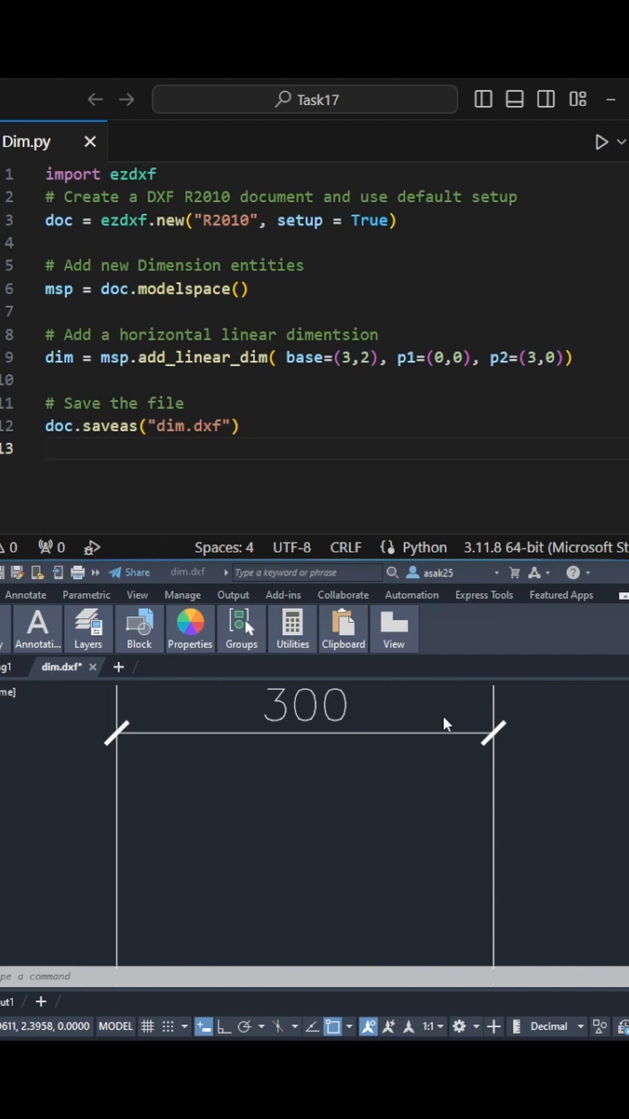
{"action": "mouse_move", "coordinate": [381, 782]}
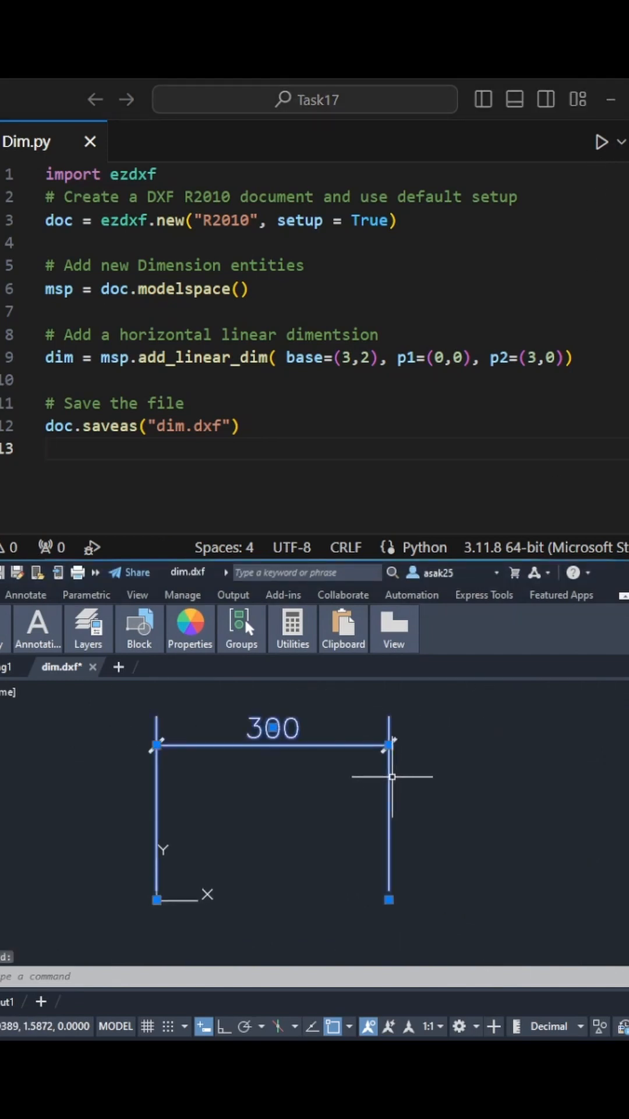
{"action": "type", "text": "rotated"}
{"action": "type", "text": ", )"}
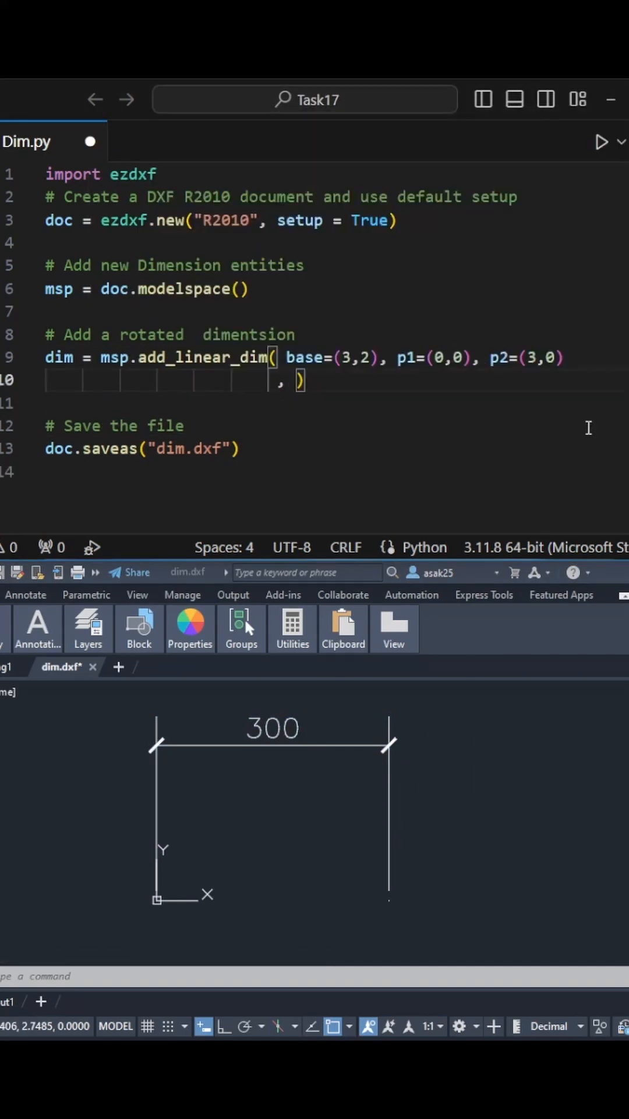
{"action": "type", "text": "angle=-30"}
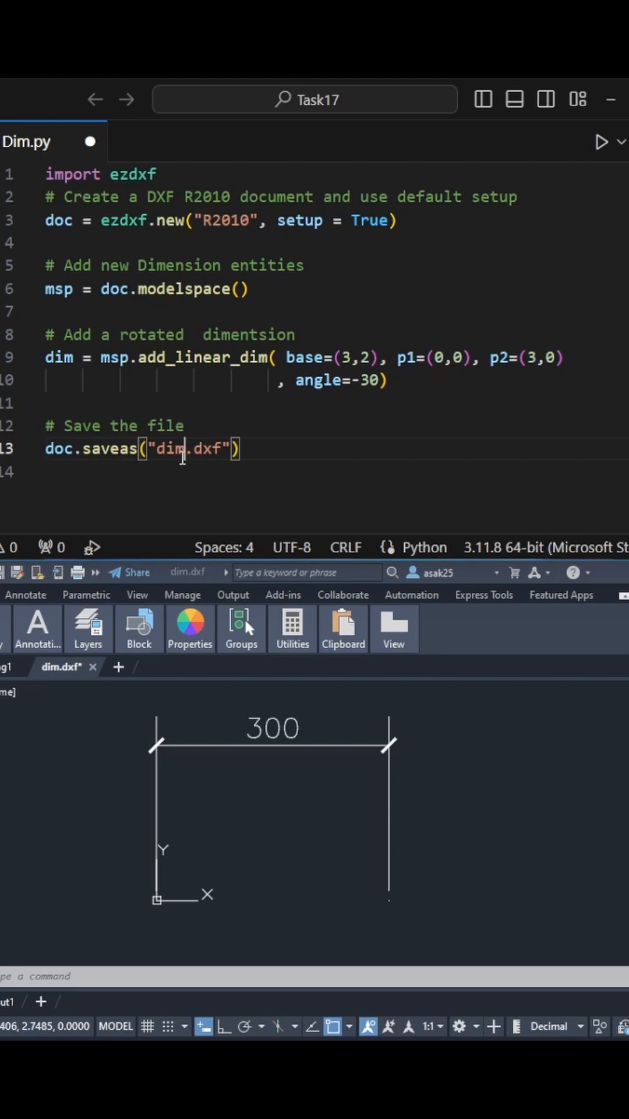
{"action": "type", "text": "2"}
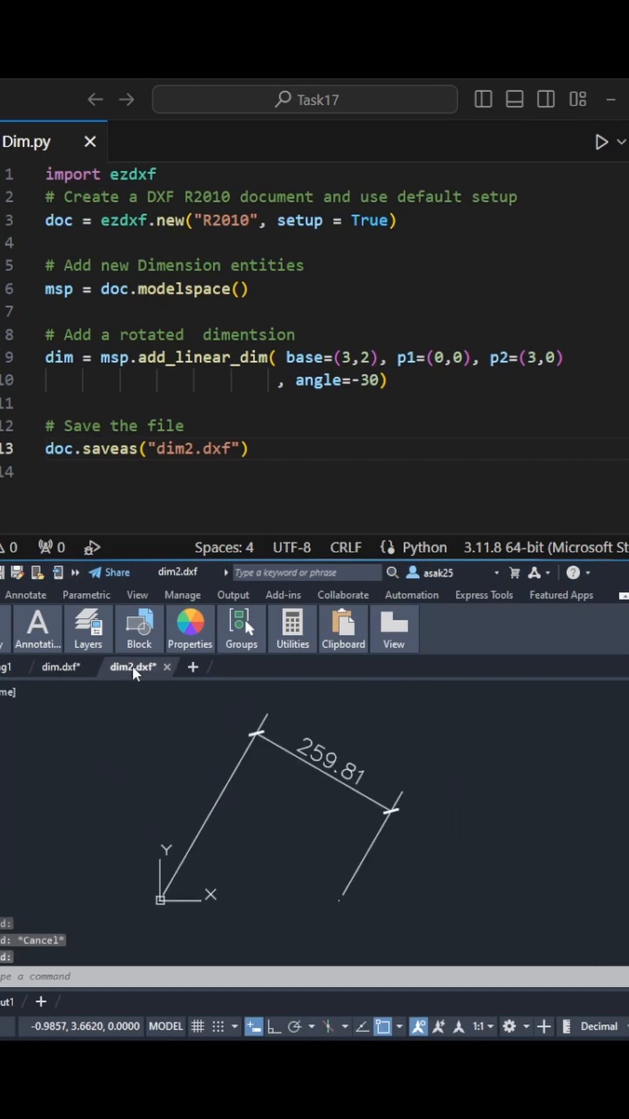
- Add a line from (0,2) to (3,0) with add_aligned_dim p1=(0,2), p2=(3,0) at a distance
{"action": "type", "text": "# Add a line"}
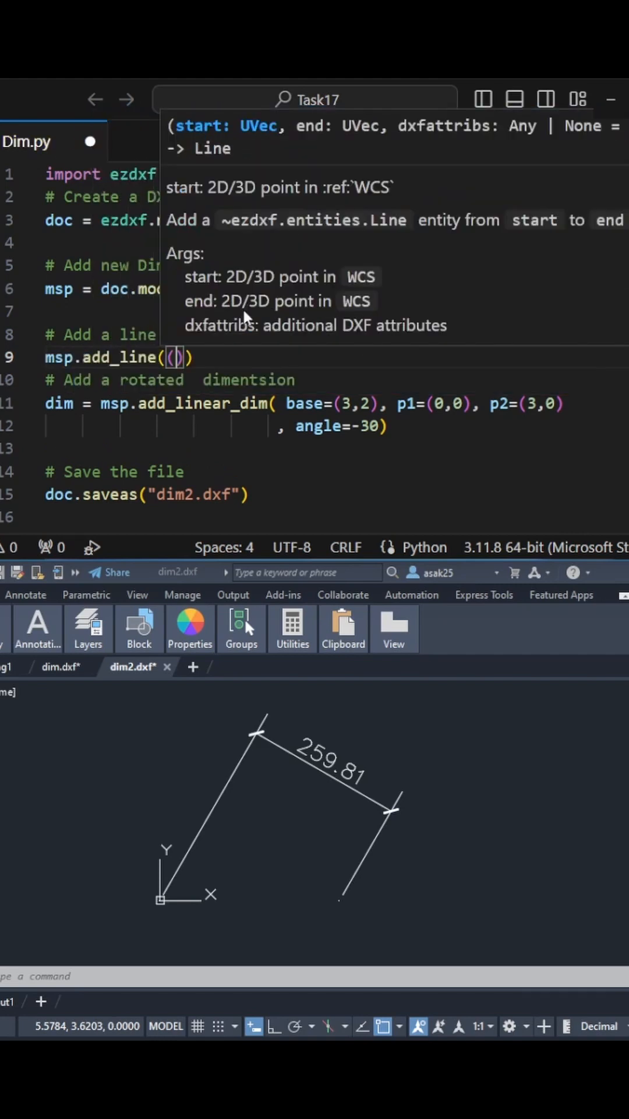
{"action": "type", "text": "(0,2), (3,0)"}
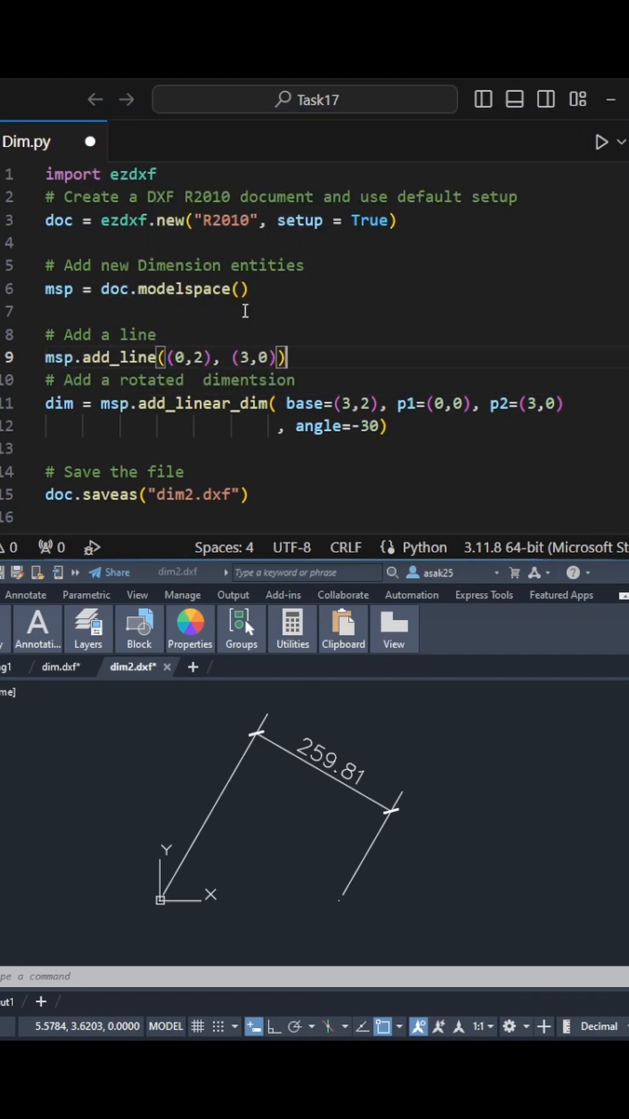
{"action": "type", "text": "add_aligned_dim()"}
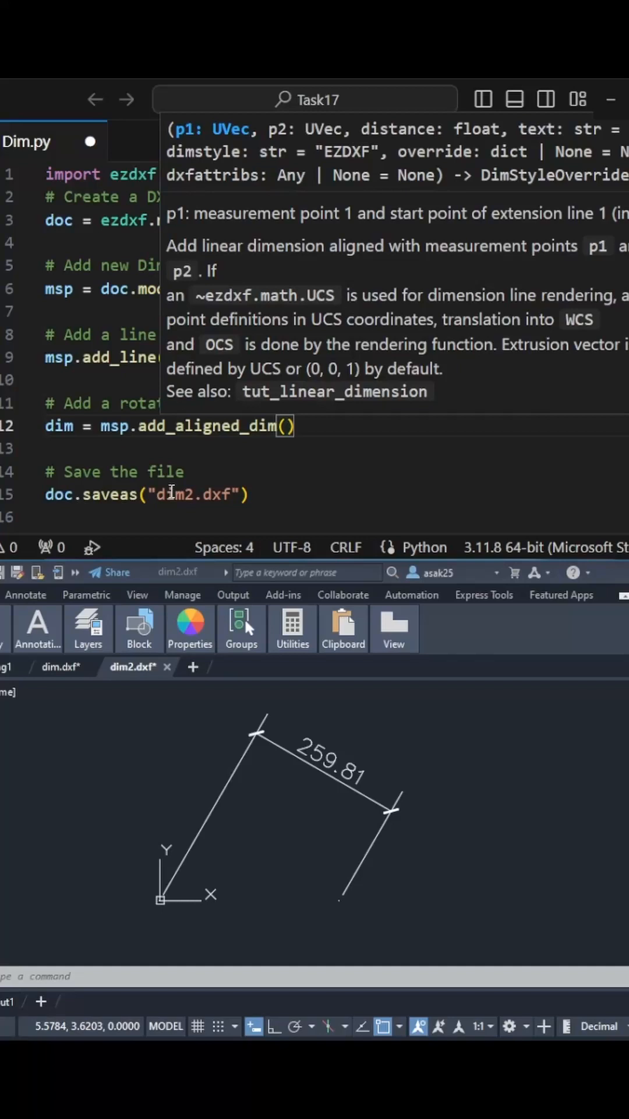
{"action": "type", "text": "p1=(0,2), p2=(3,0), distance=1)"}
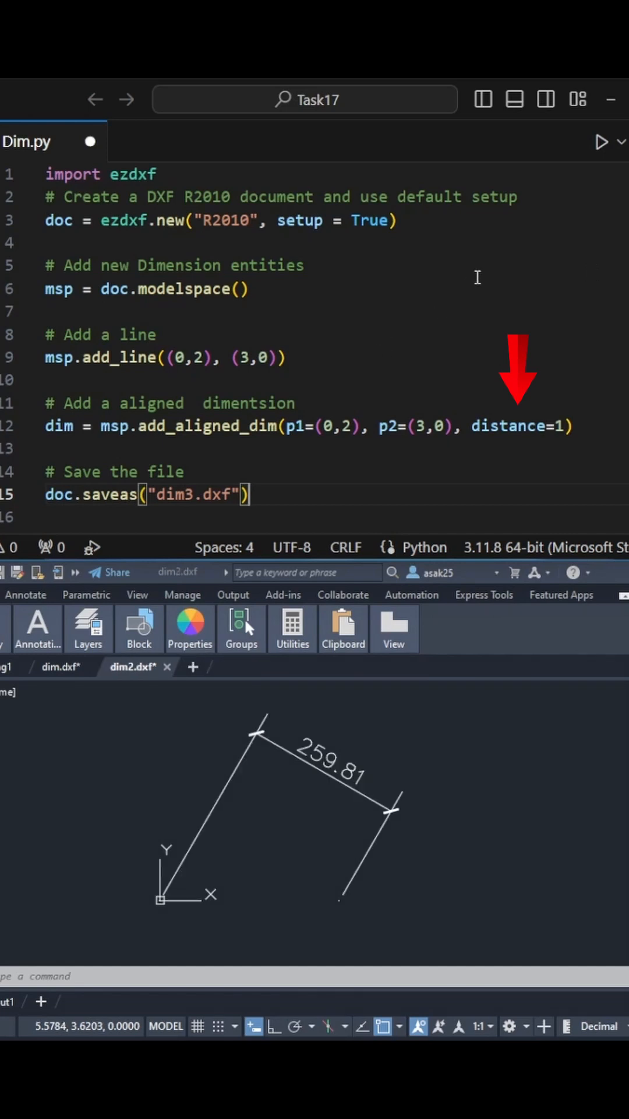
- Run the script to produce dim3.dxf and return to the dim2 drawing to compare
{"action": "left_click", "coordinate": [601, 141]}
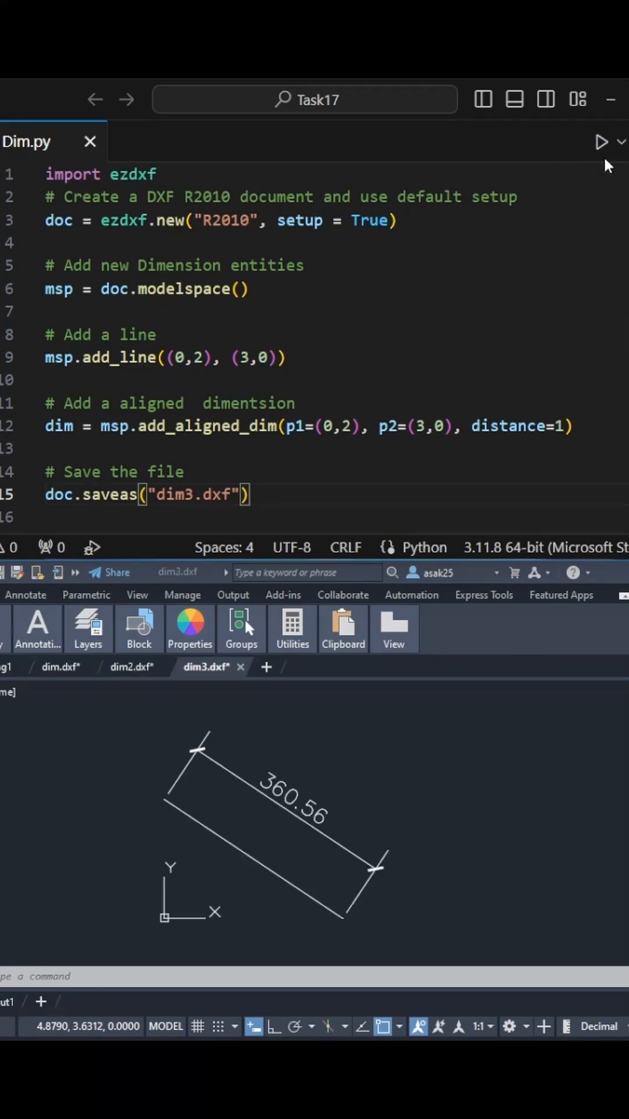
{"action": "mouse_move", "coordinate": [274, 853]}
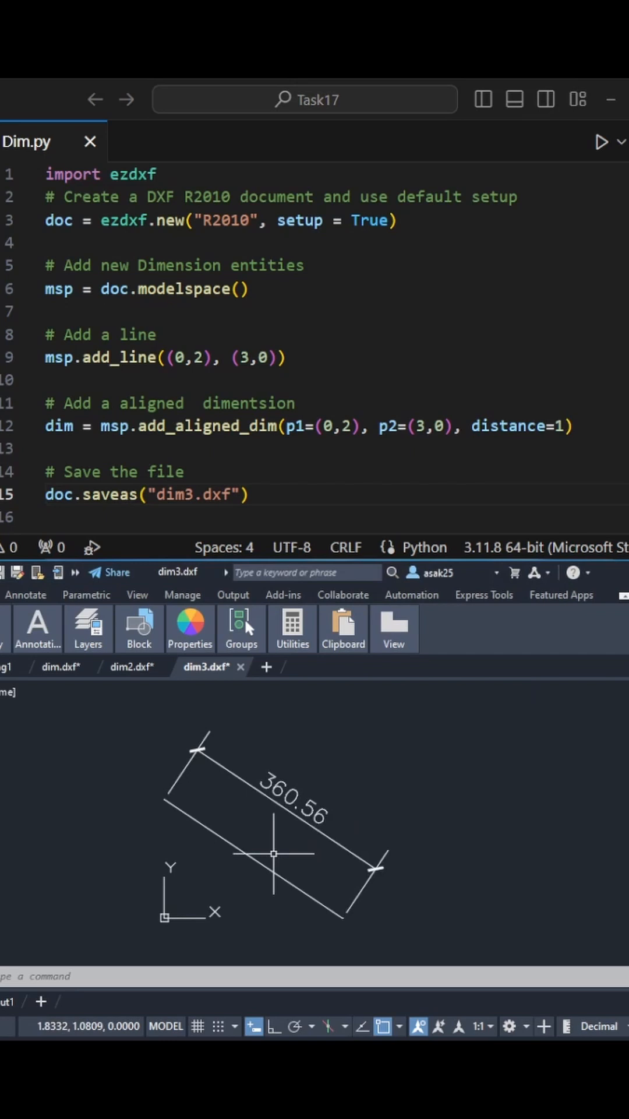
{"action": "left_click", "coordinate": [132, 665]}
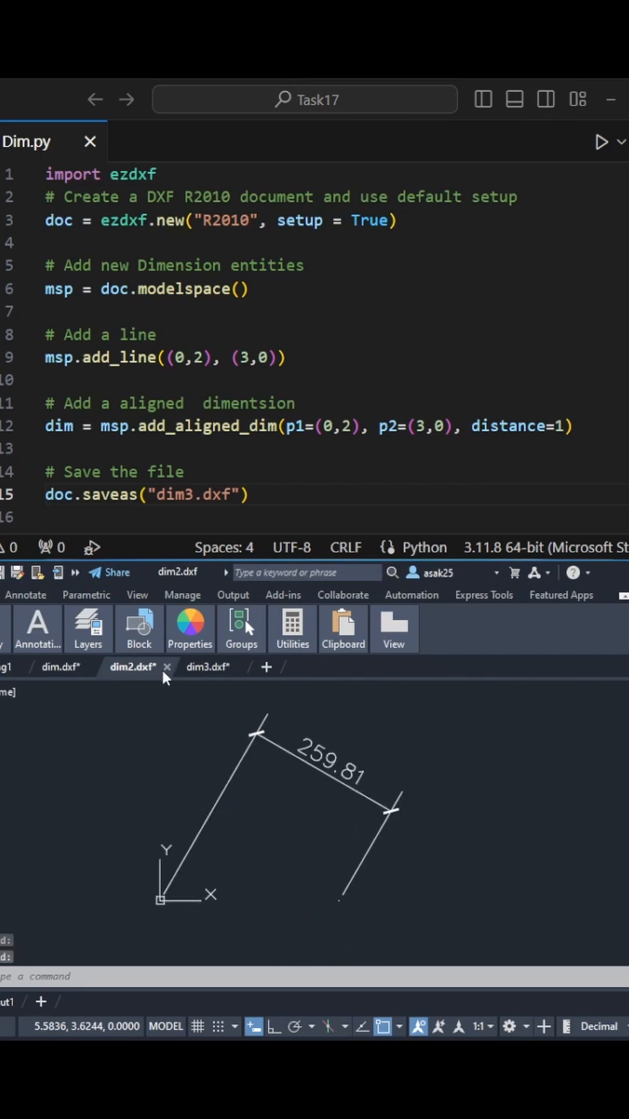
- Run the script for dim4.dxf and compare it with the earlier dimension drawings
{"action": "left_click", "coordinate": [208, 666]}
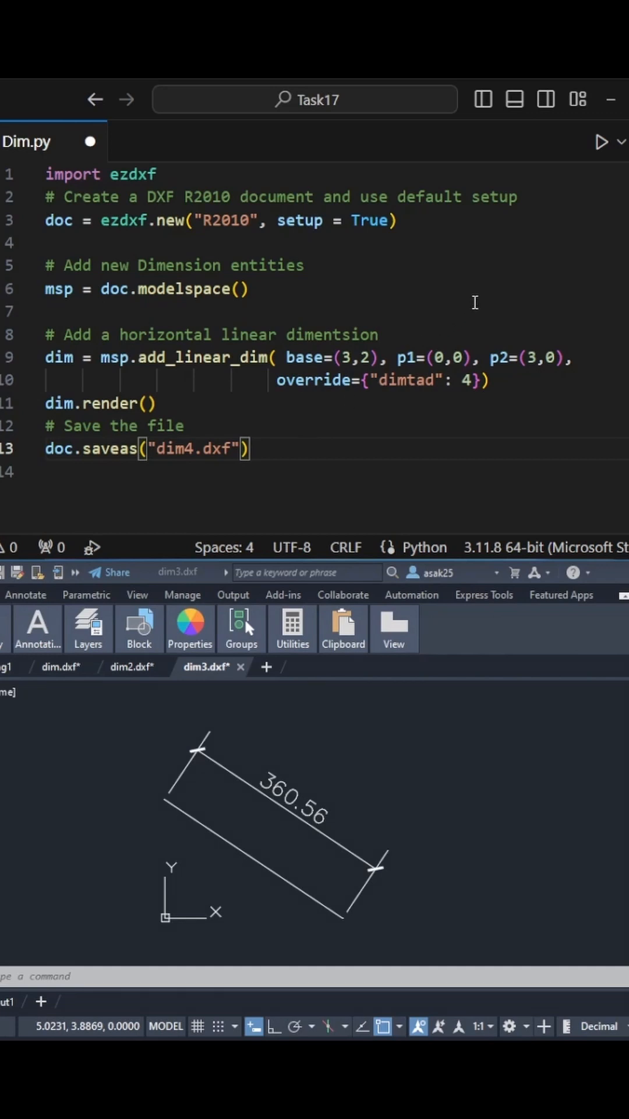
{"action": "left_click", "coordinate": [601, 141]}
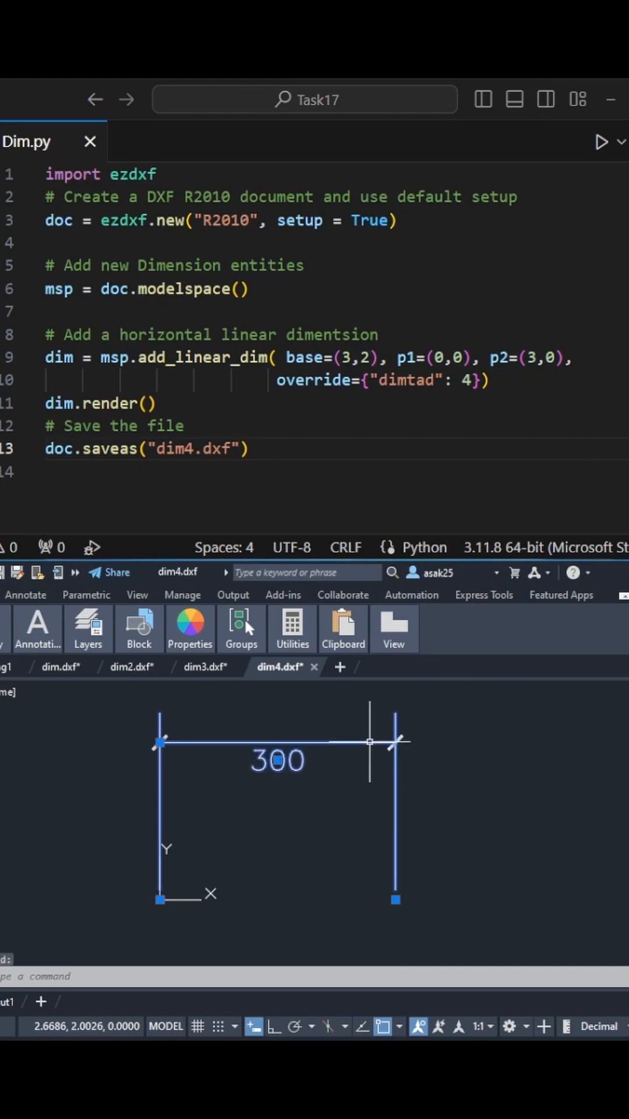
{"action": "left_click", "coordinate": [56, 666]}
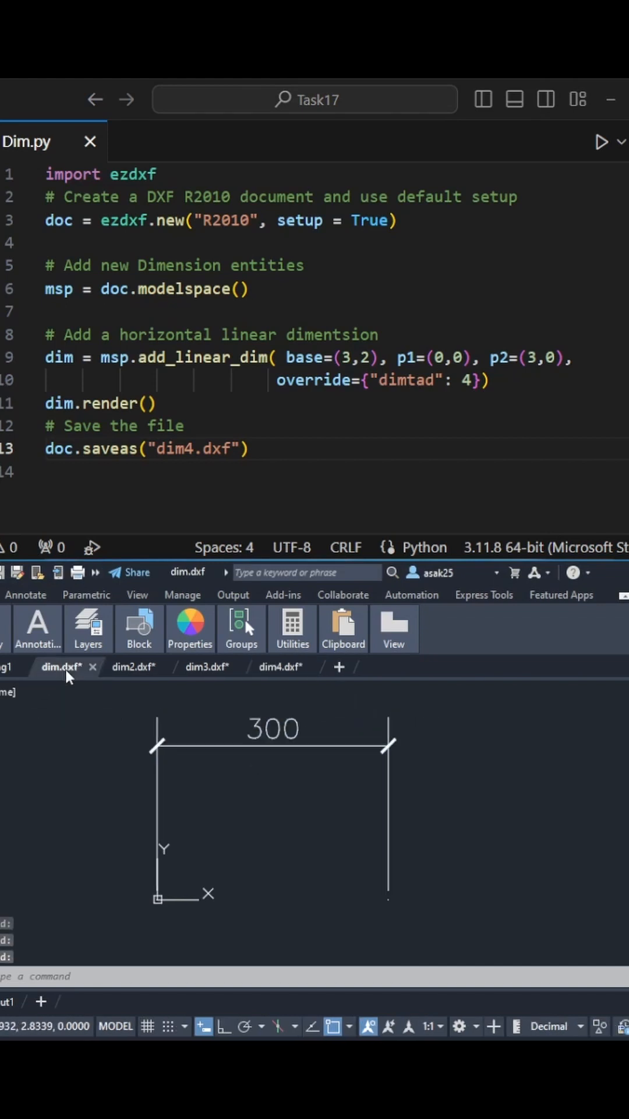
{"action": "left_click", "coordinate": [279, 666]}
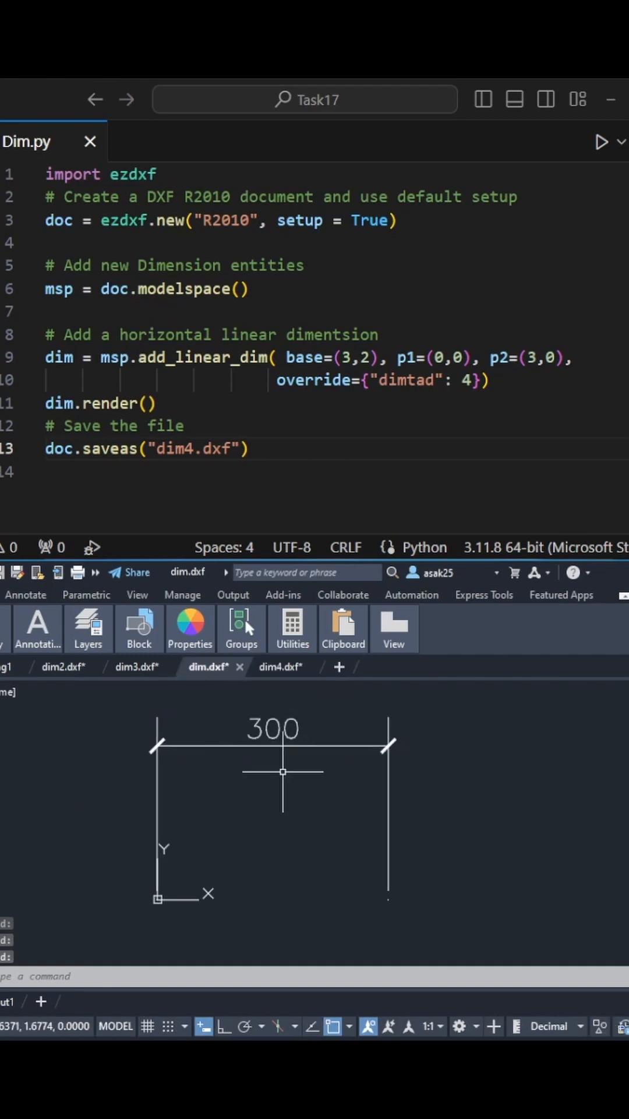
- Change the dimtad override from 4 to 0 for the dim5.dxf output
{"action": "left_click", "coordinate": [281, 666]}
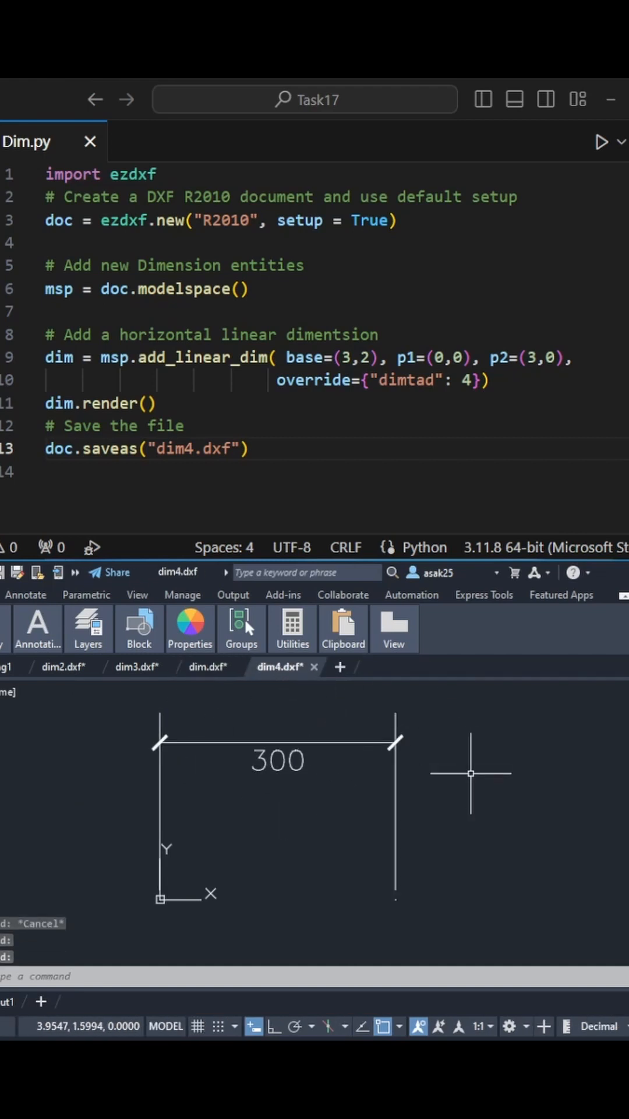
{"action": "type", "text": "0"}
{"action": "type", "text": "5"}
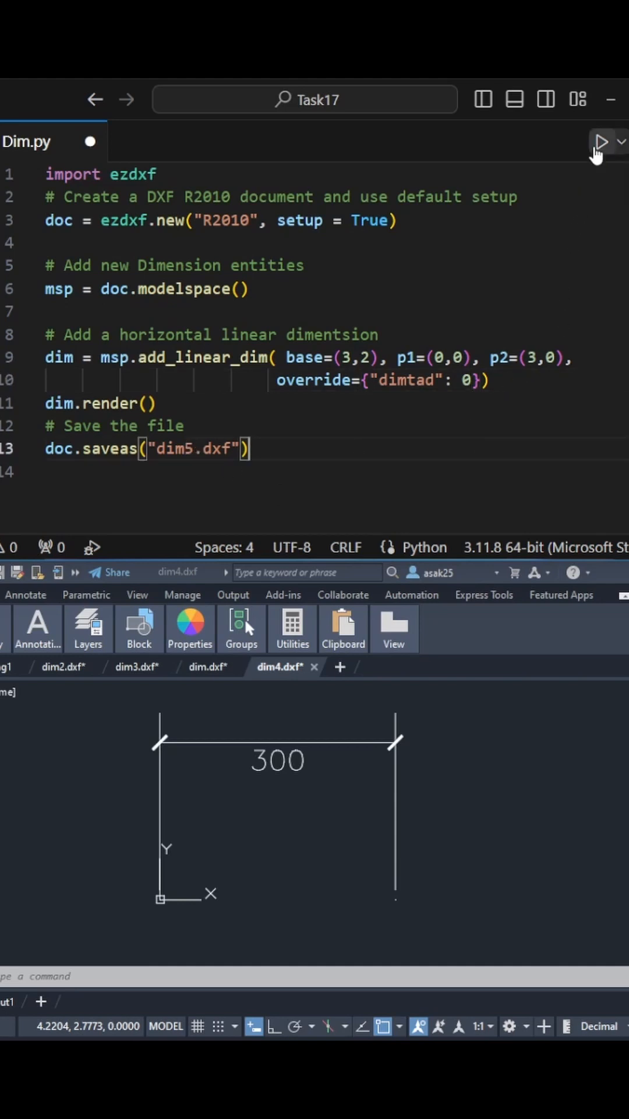
- Run the script for dim5.dxf and compare its centred text with dim4 and the original
{"action": "left_click", "coordinate": [602, 141]}
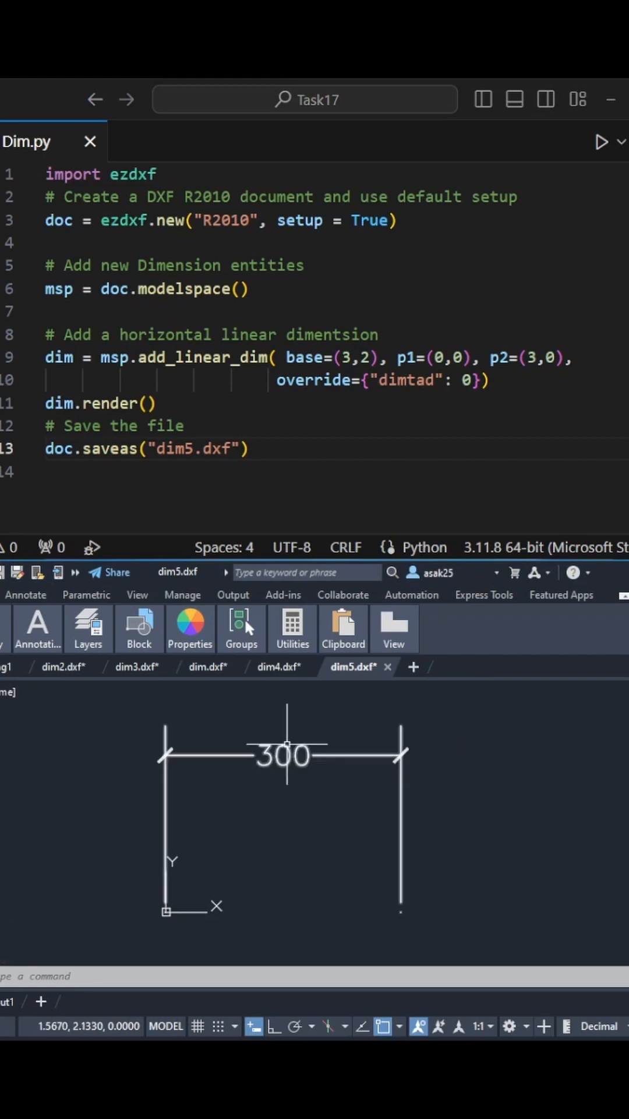
{"action": "left_click", "coordinate": [277, 667]}
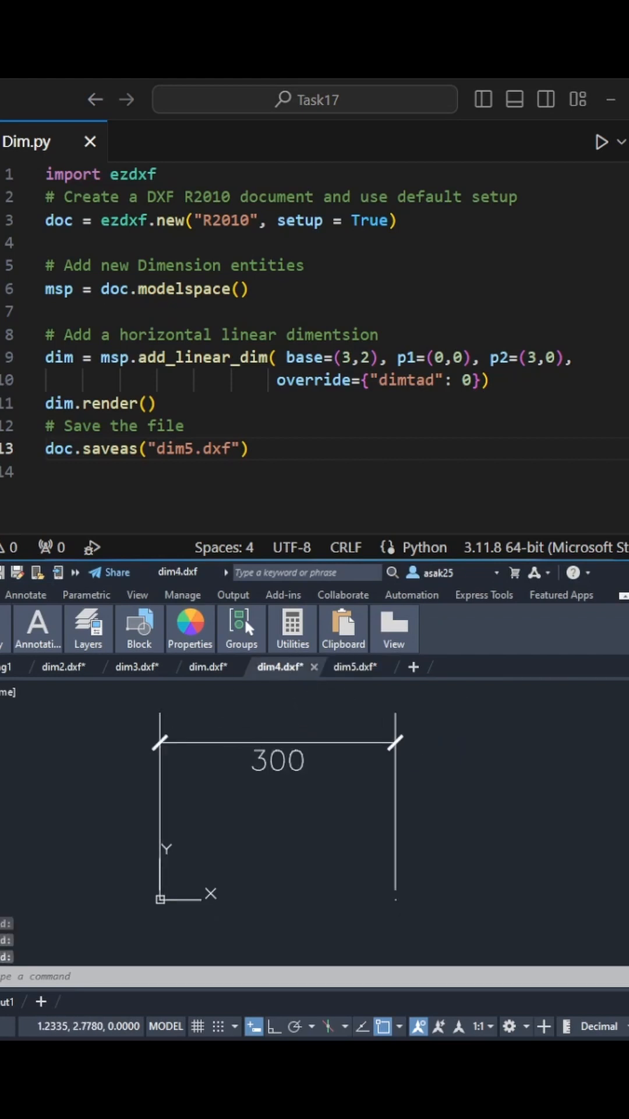
{"action": "left_click", "coordinate": [207, 665]}
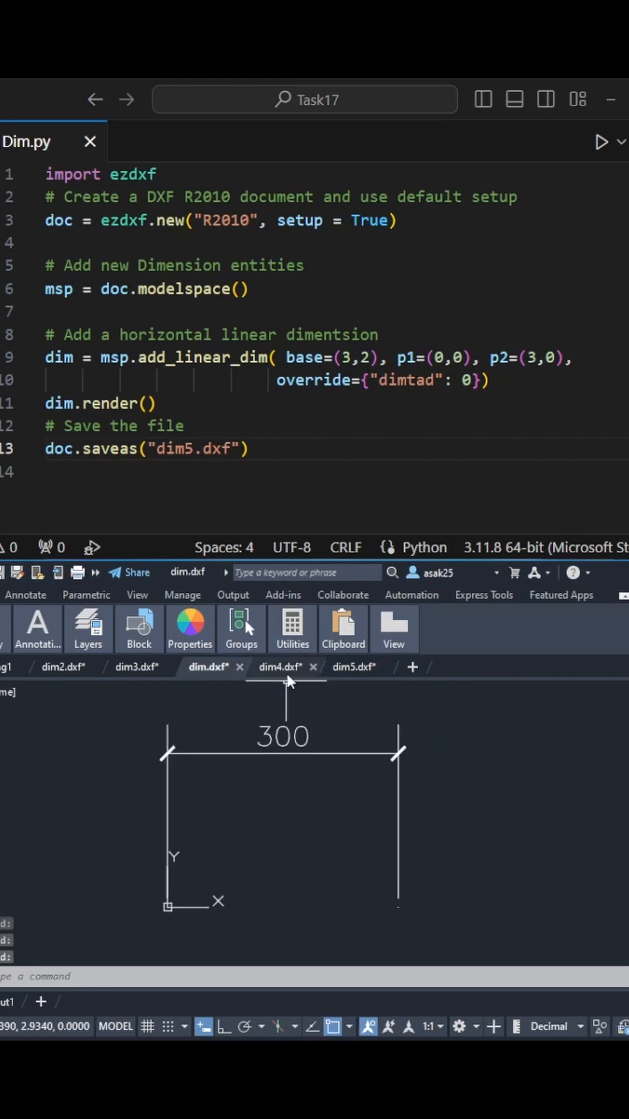
- Add dimtxt 0.45 and dimclrt 1 overrides producing dim6 and dim7, then empty the override dict
{"action": "left_click", "coordinate": [355, 666]}
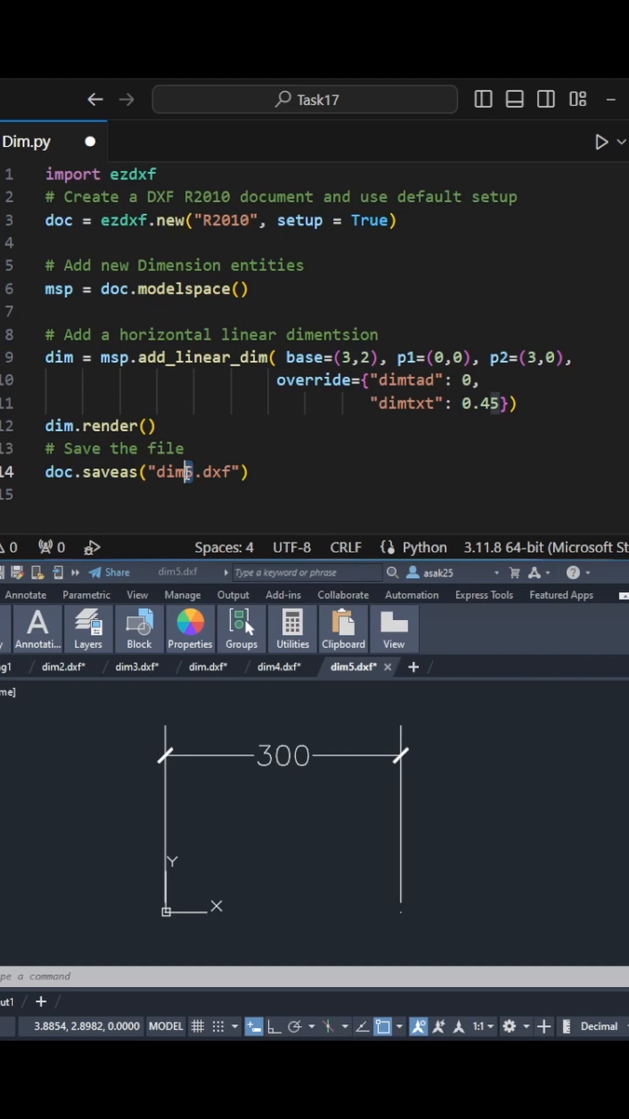
{"action": "type", "text": "6"}
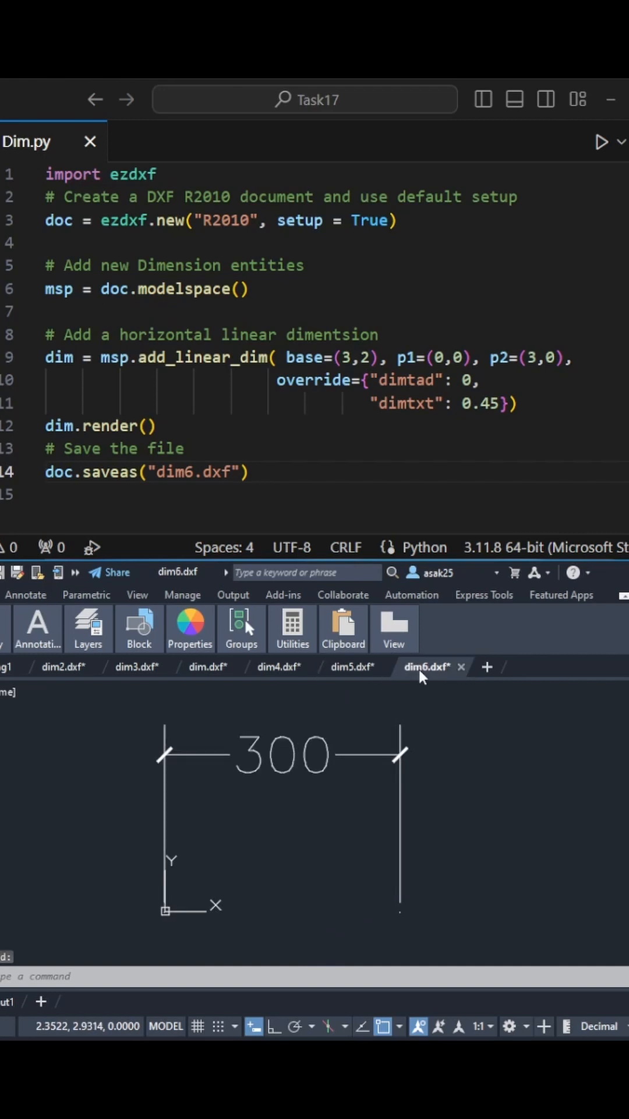
{"action": "left_click", "coordinate": [515, 403]}
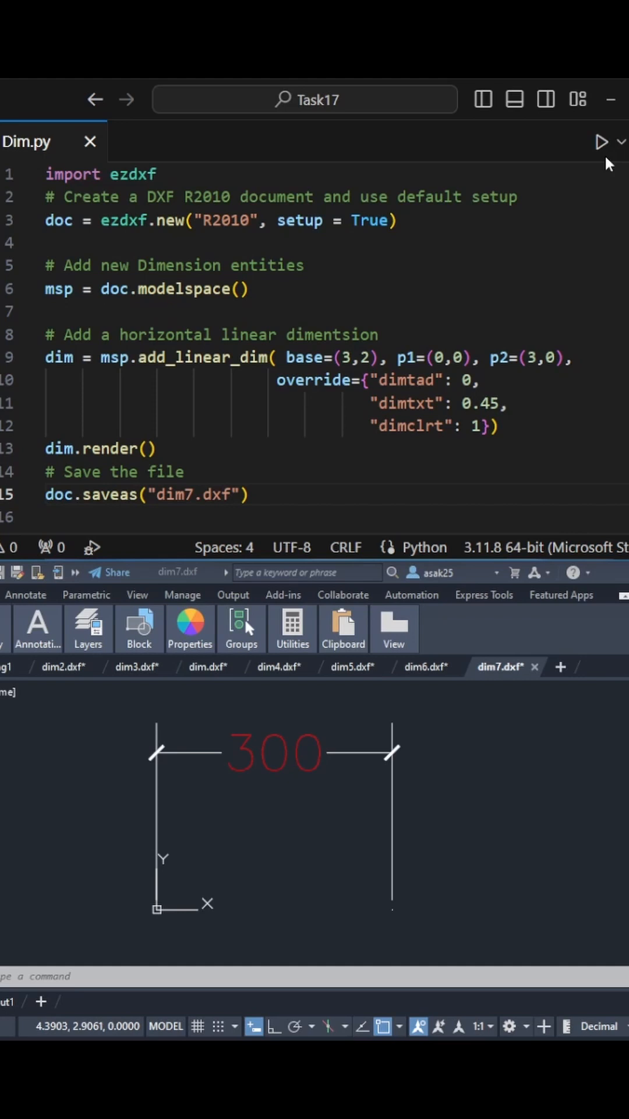
{"action": "mouse_move", "coordinate": [263, 776]}
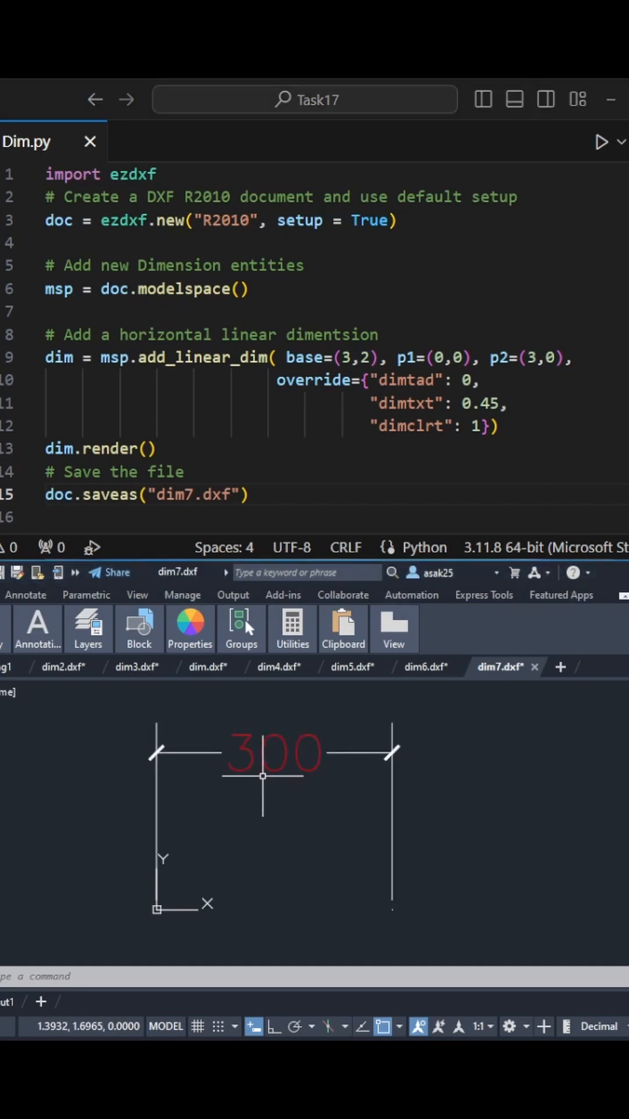
{"action": "mouse_move", "coordinate": [530, 804]}
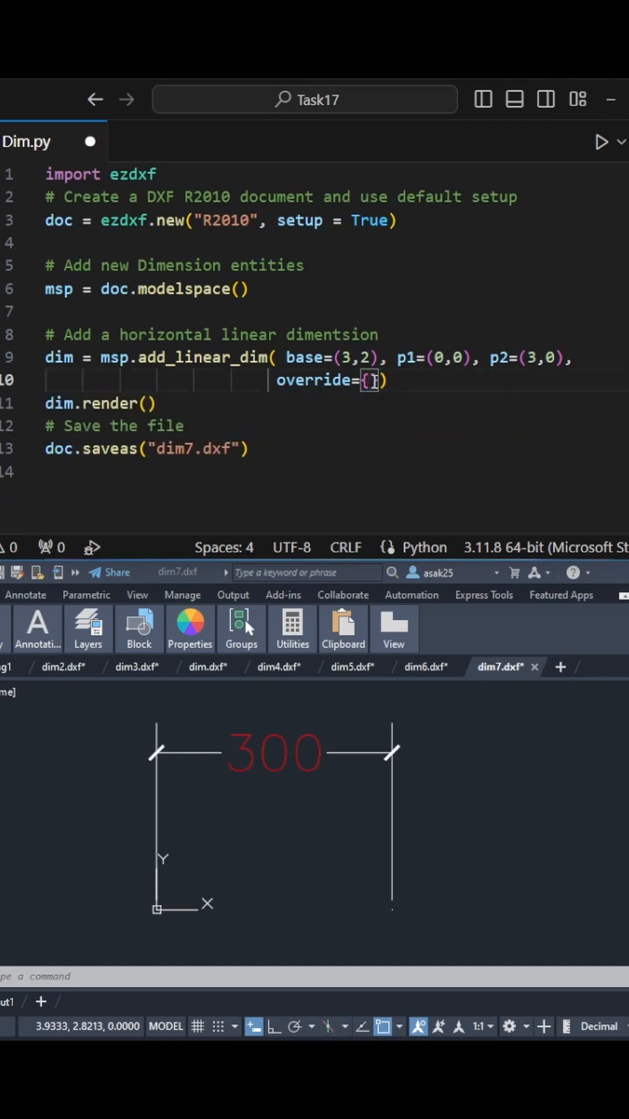
- Add dimtfill 2 and dimtfillclr 1 overrides and run to get dim8.dxf with a red filled background
{"action": "type", "text": "\"dimtfill\": 2,"}
{"action": "left_click", "coordinate": [149, 448]}
{"action": "type", "text": "8"}
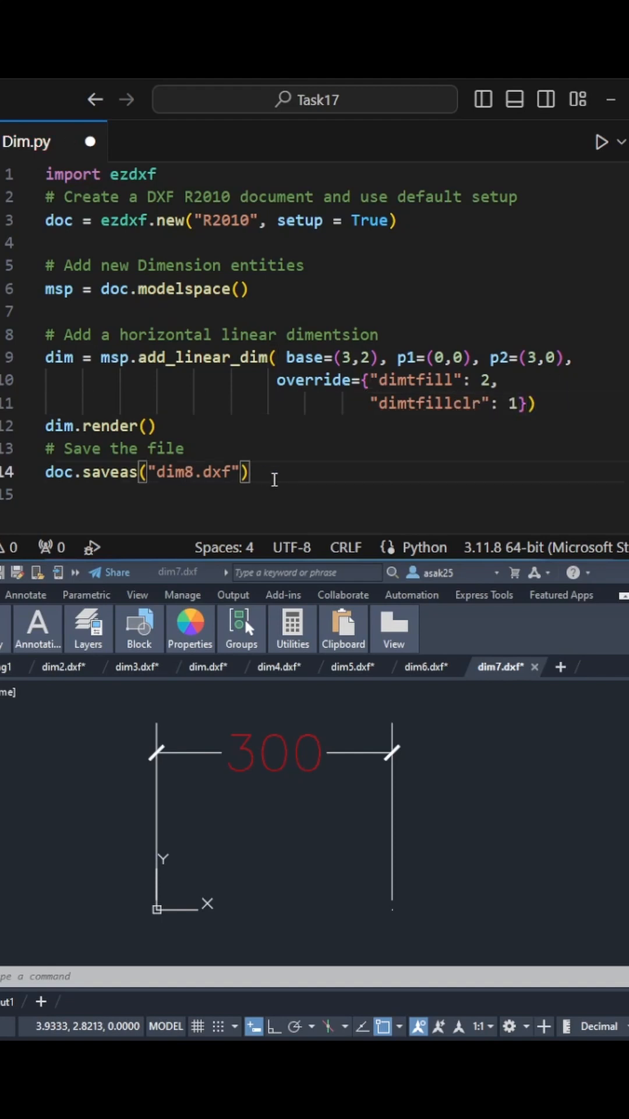
{"action": "mouse_move", "coordinate": [602, 142]}
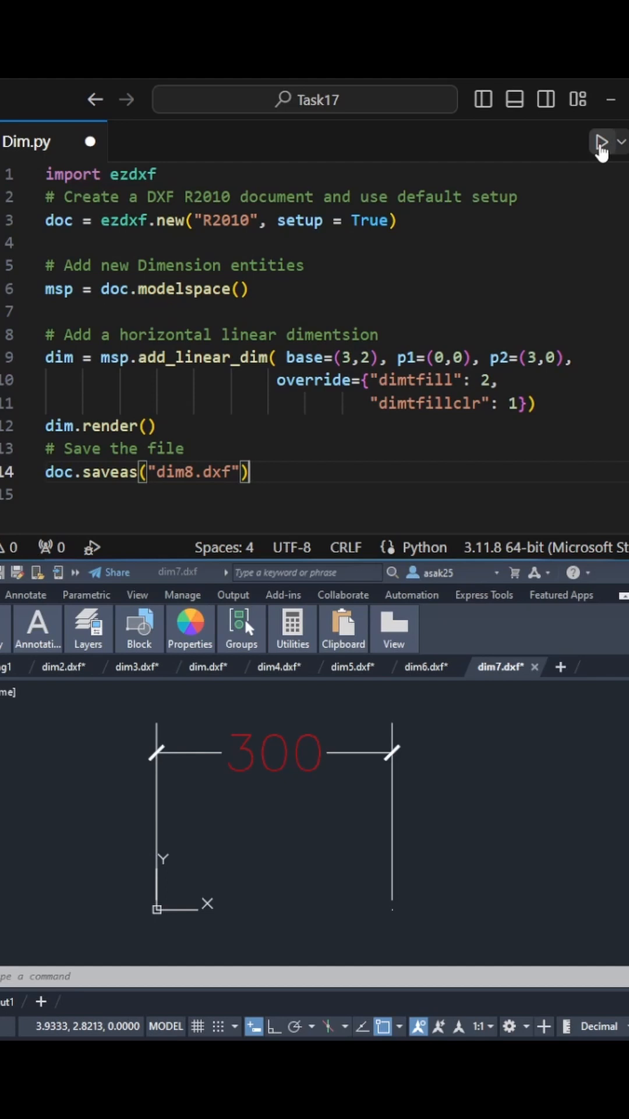
{"action": "left_click", "coordinate": [602, 141]}
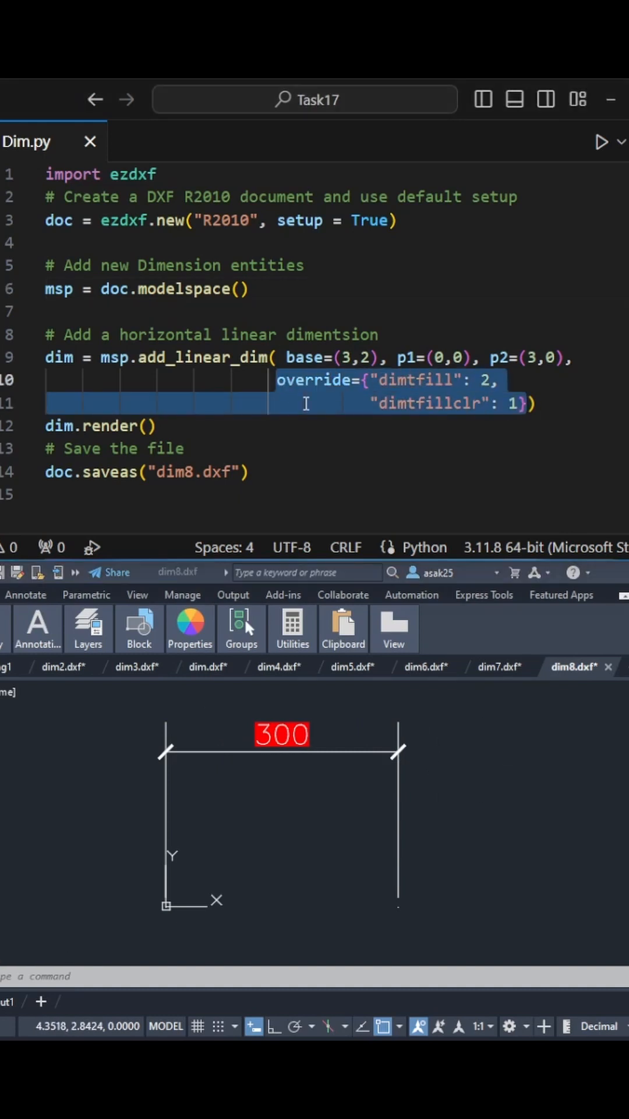
- Replace the override with custom text ">200mm" for dim9.dxf and select that dimension in the drawing
{"action": "type", "text": "text= \"> \")"}
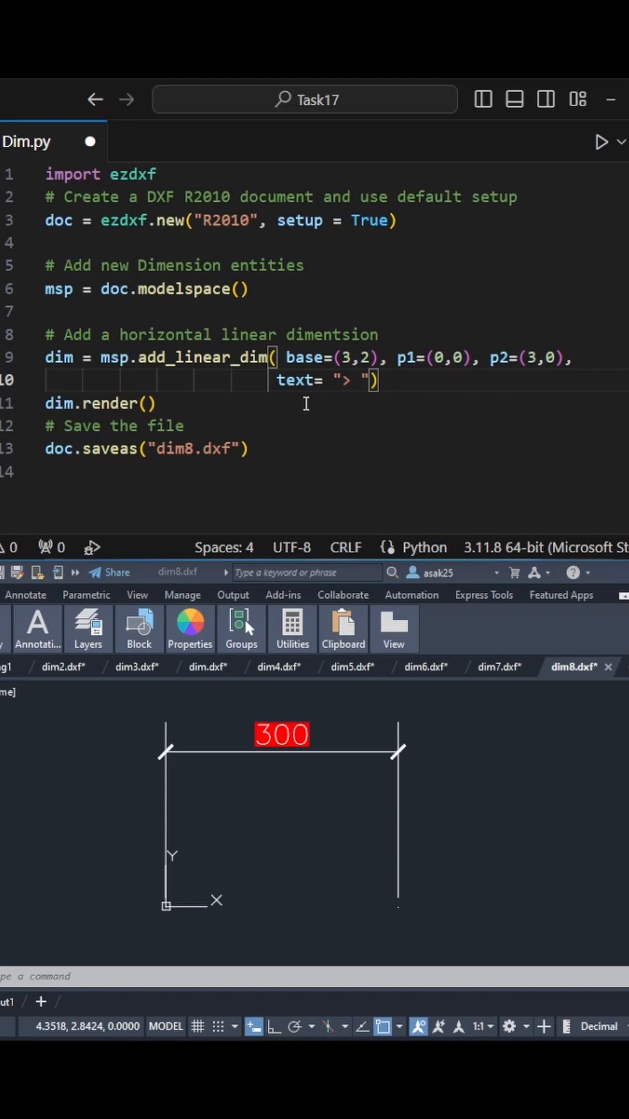
{"action": "type", "text": "200mm"}
{"action": "left_click", "coordinate": [149, 448]}
{"action": "type", "text": "9"}
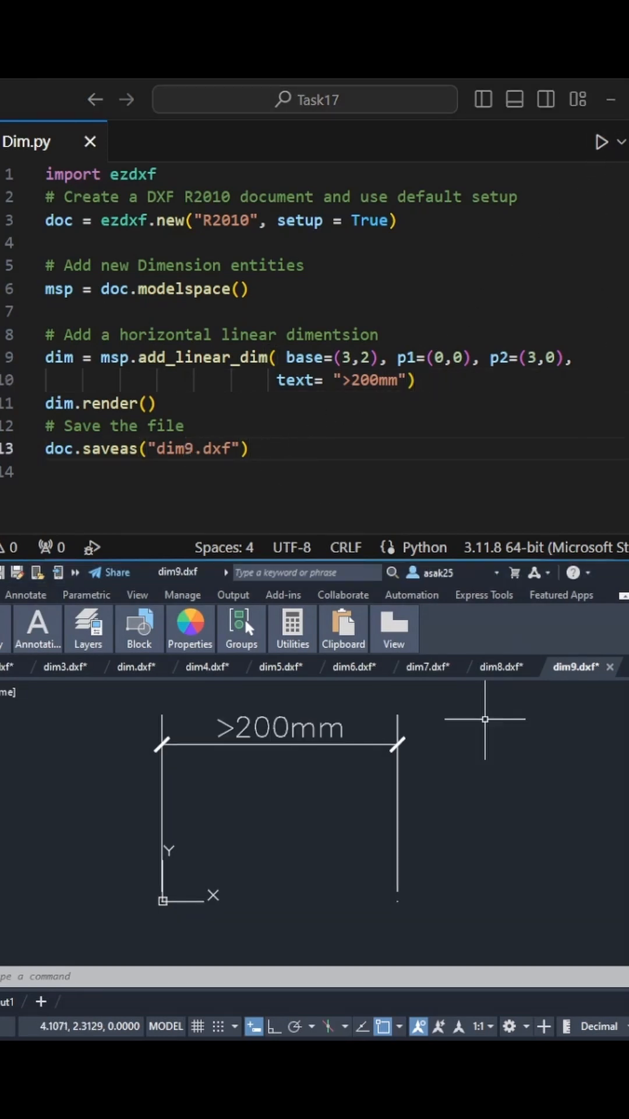
{"action": "left_click", "coordinate": [200, 728]}
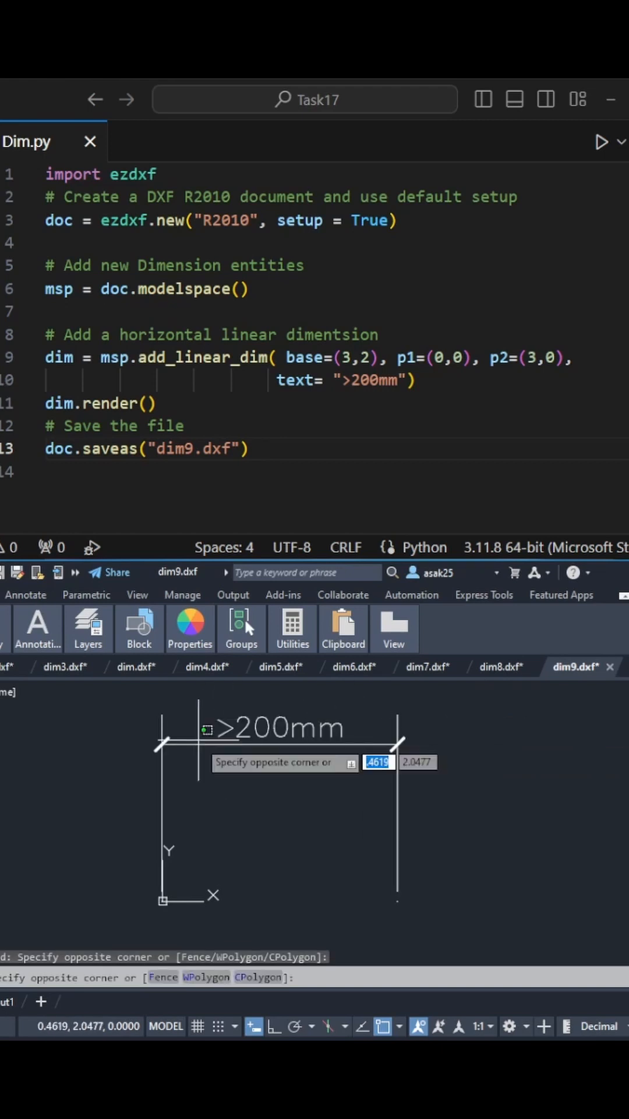
- Set the override to dimclre 1 with dimltex1 and dimltex2 "DASHED2" for red dashed extension lines
{"action": "type", "text": "p"}
{"action": "left_click", "coordinate": [336, 380]}
{"action": "type", "text": "override={"}
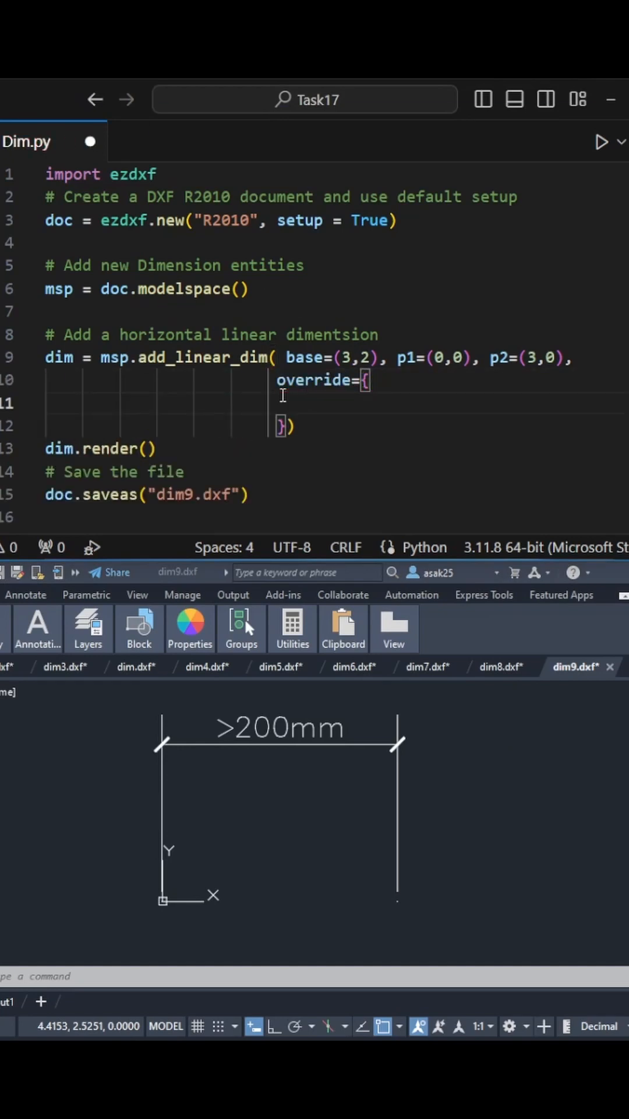
{"action": "type", "text": "\"dimclre\": 1, #red for extension li"}
{"action": "type", "text": "\"dimltex1\": \"DASHED2"}
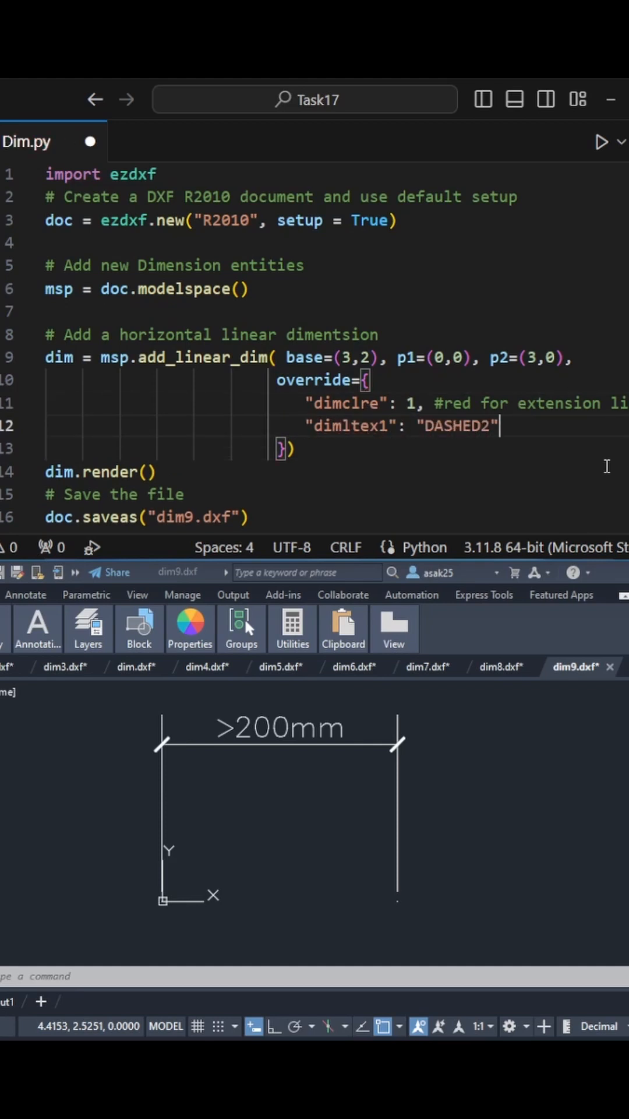
{"action": "type", "text": ","}
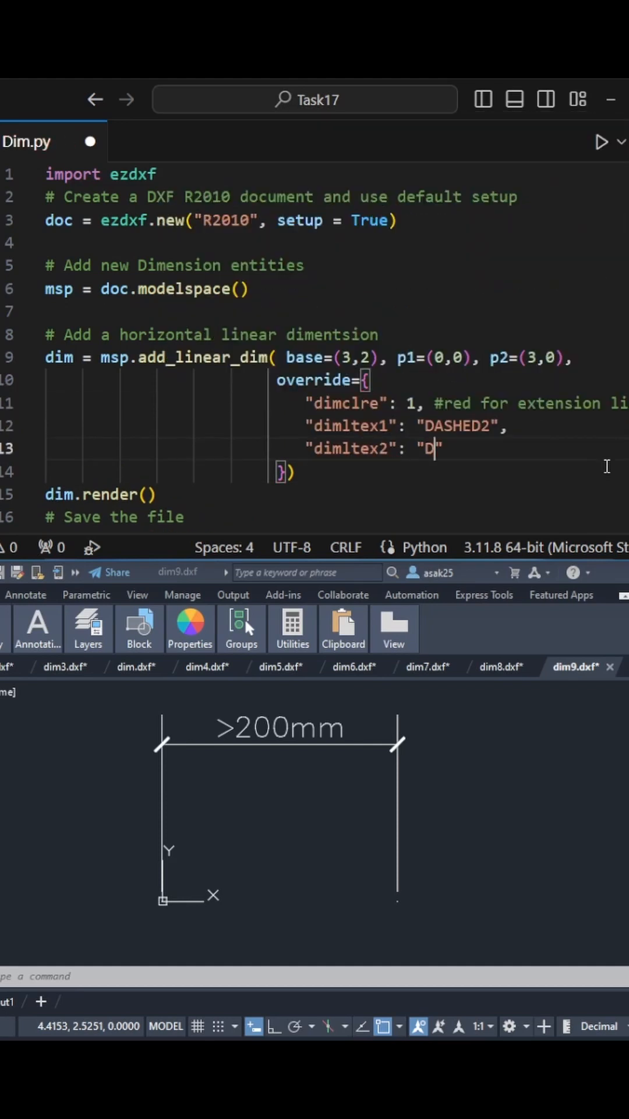
{"action": "type", "text": "ASHED2\", # line type"}
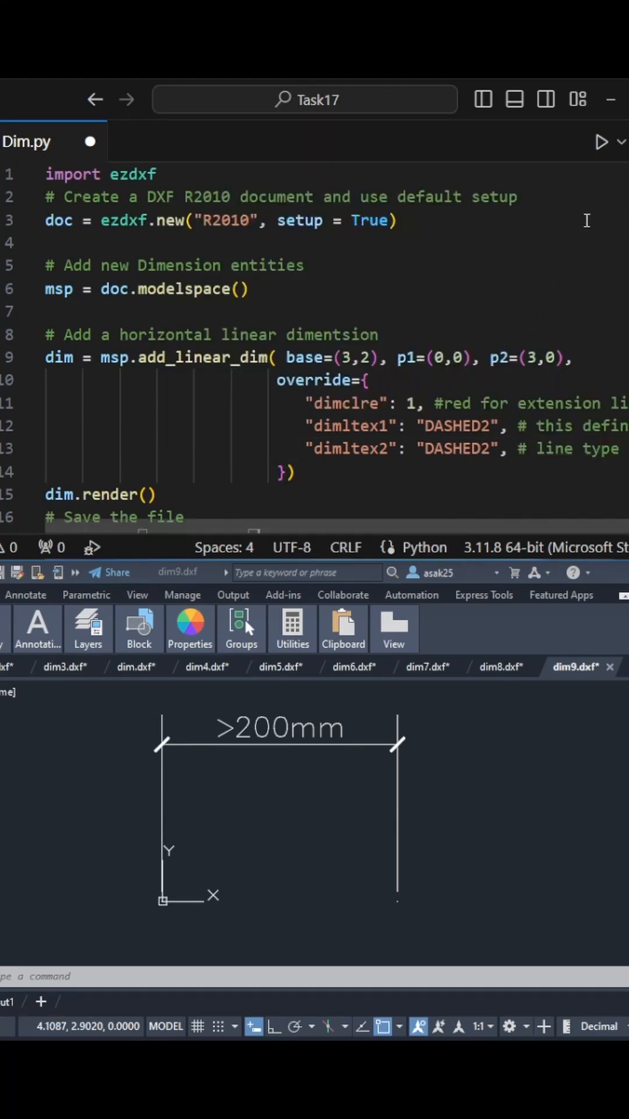
- Run the script for dim10.dxf and check the dimension's properties confirm red DASHED2 extension lines
{"action": "left_click", "coordinate": [601, 141]}
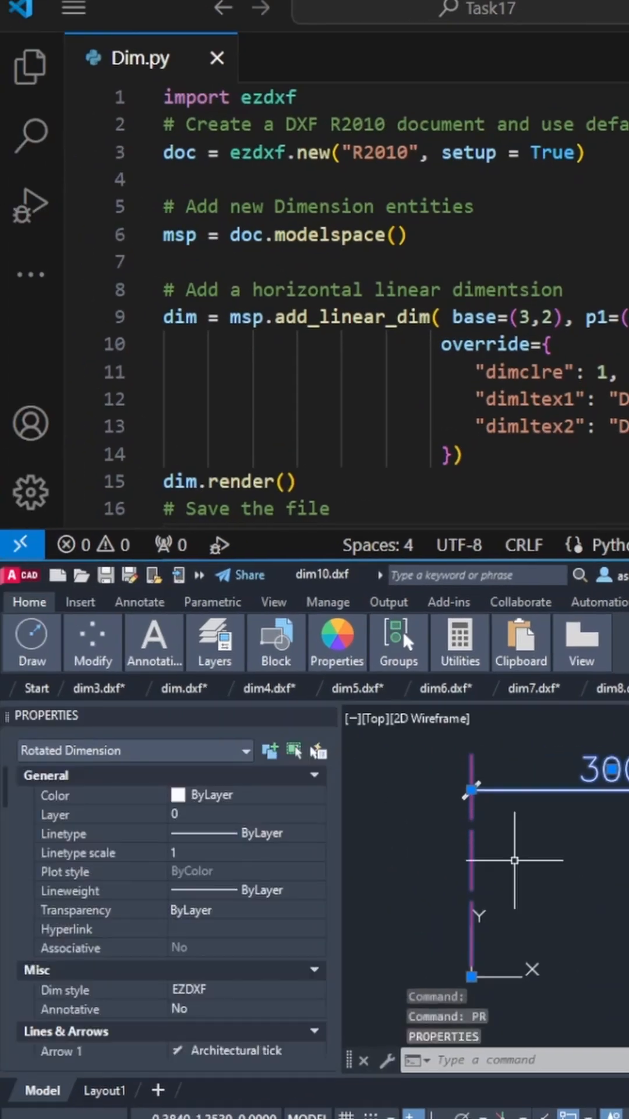
{"action": "scroll", "scroll_direction": "down", "scroll_amount": 3}
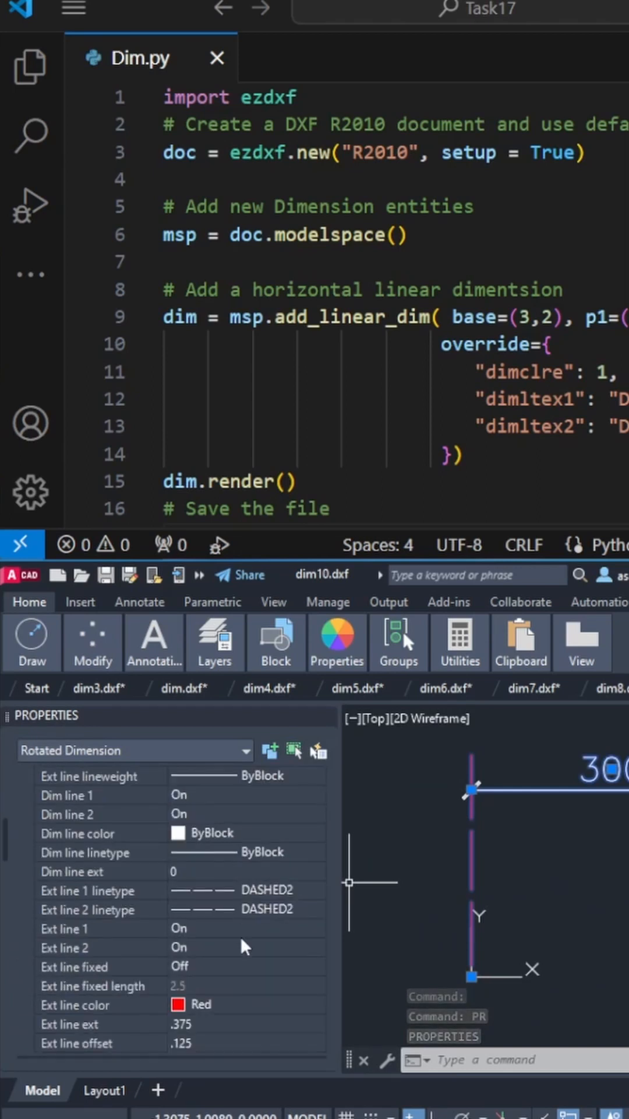
{"action": "mouse_move", "coordinate": [45, 1020]}
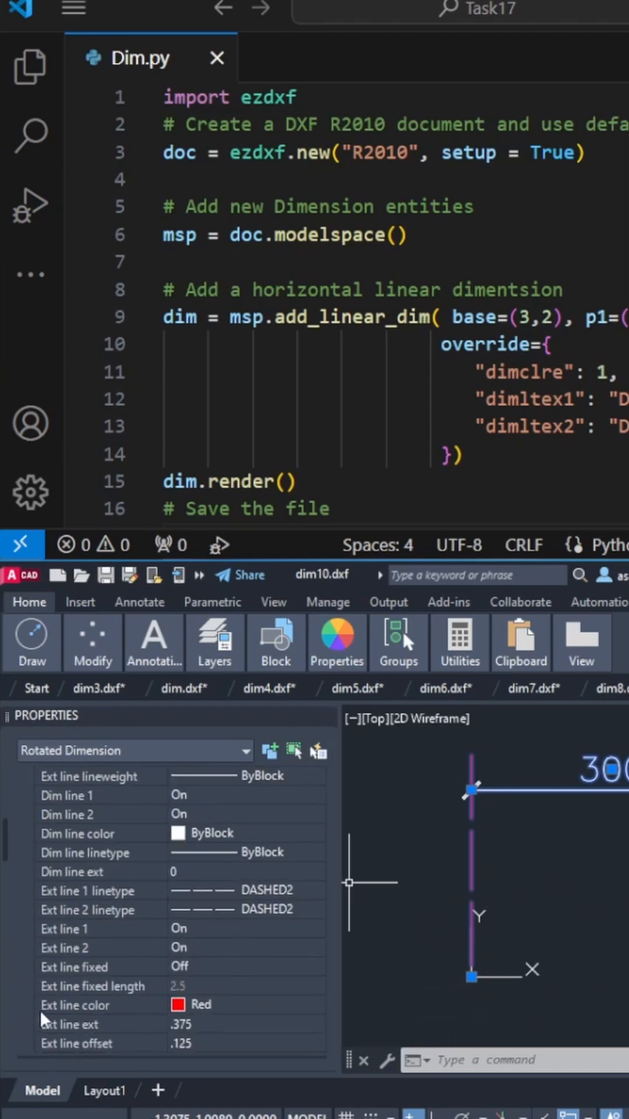